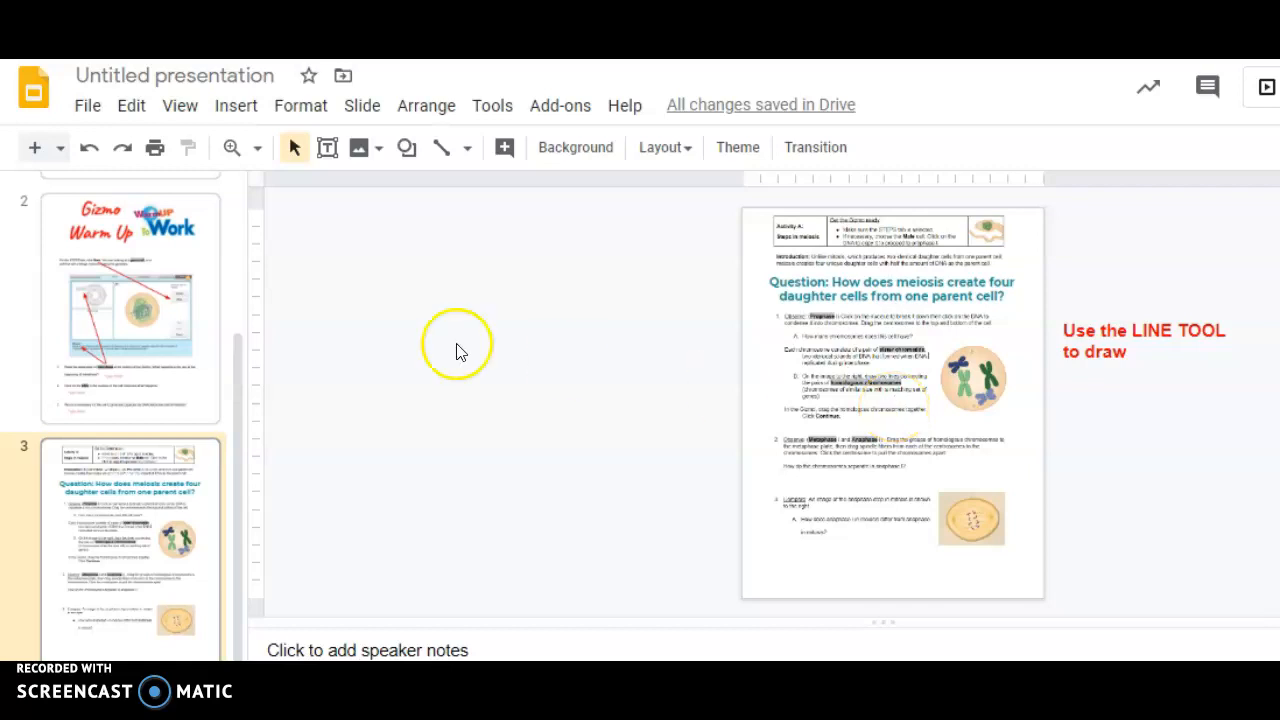
{"action": "mouse_move", "coordinate": [440, 147]}
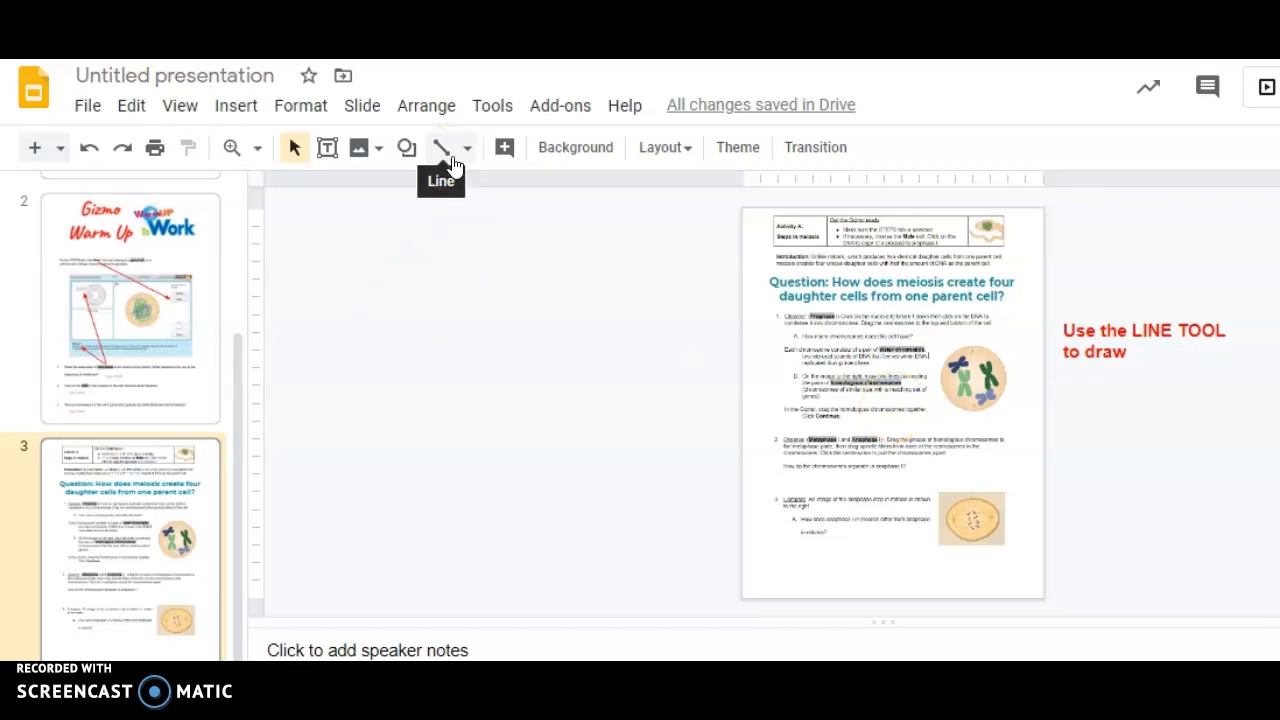
Draw a diagonal line from below the anaphase question up to the chromosome description
{"action": "left_click", "coordinate": [441, 147]}
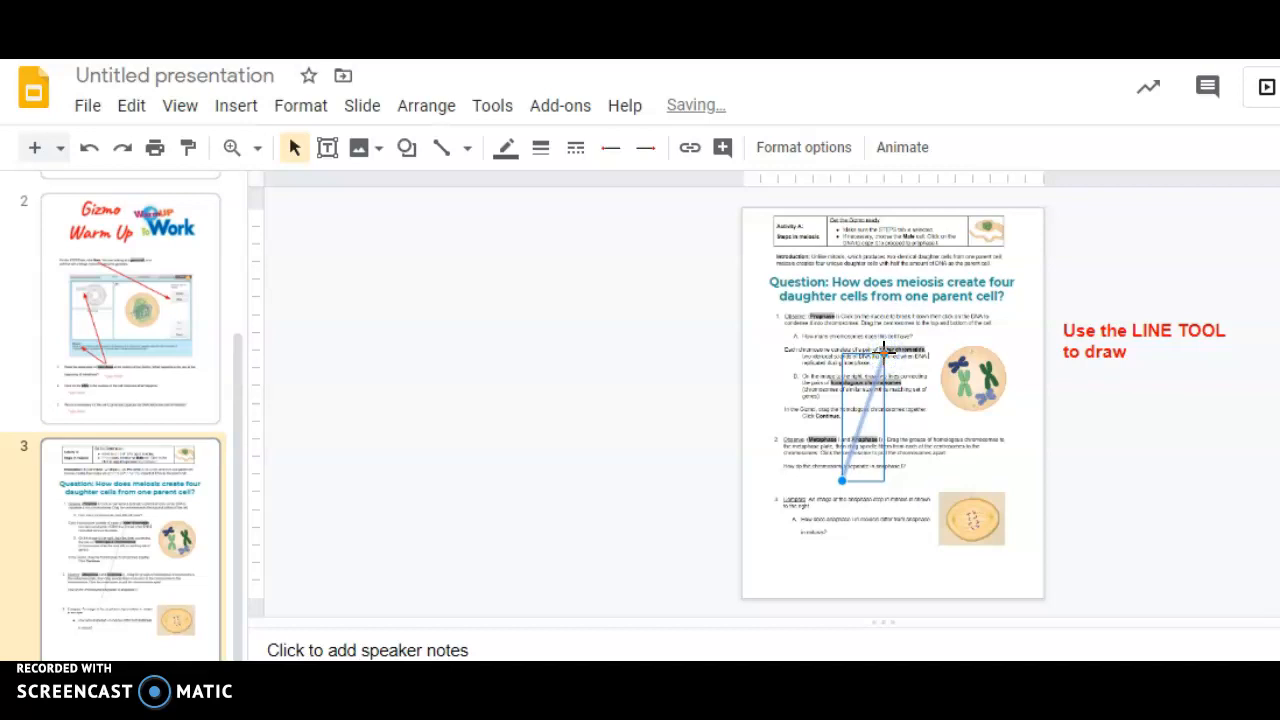
{"action": "mouse_move", "coordinate": [570, 217]}
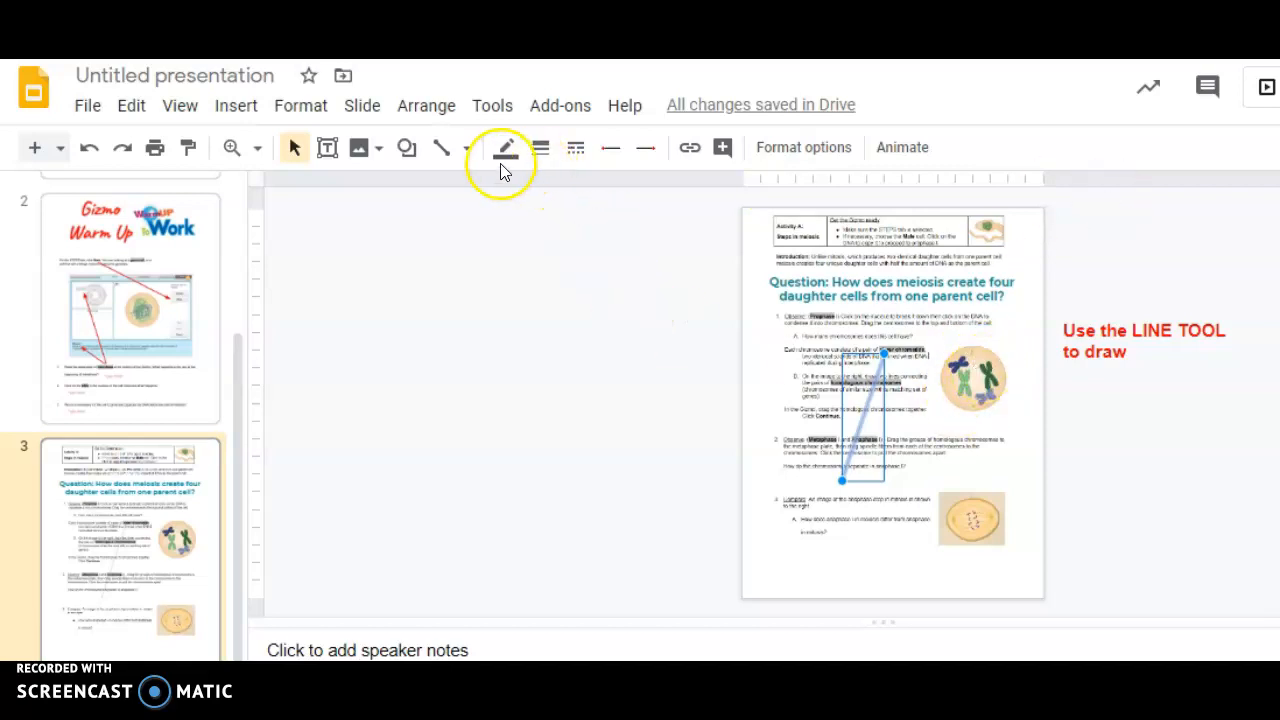
Set the line to a heavier weight and a bright green colour
{"action": "left_click", "coordinate": [539, 147]}
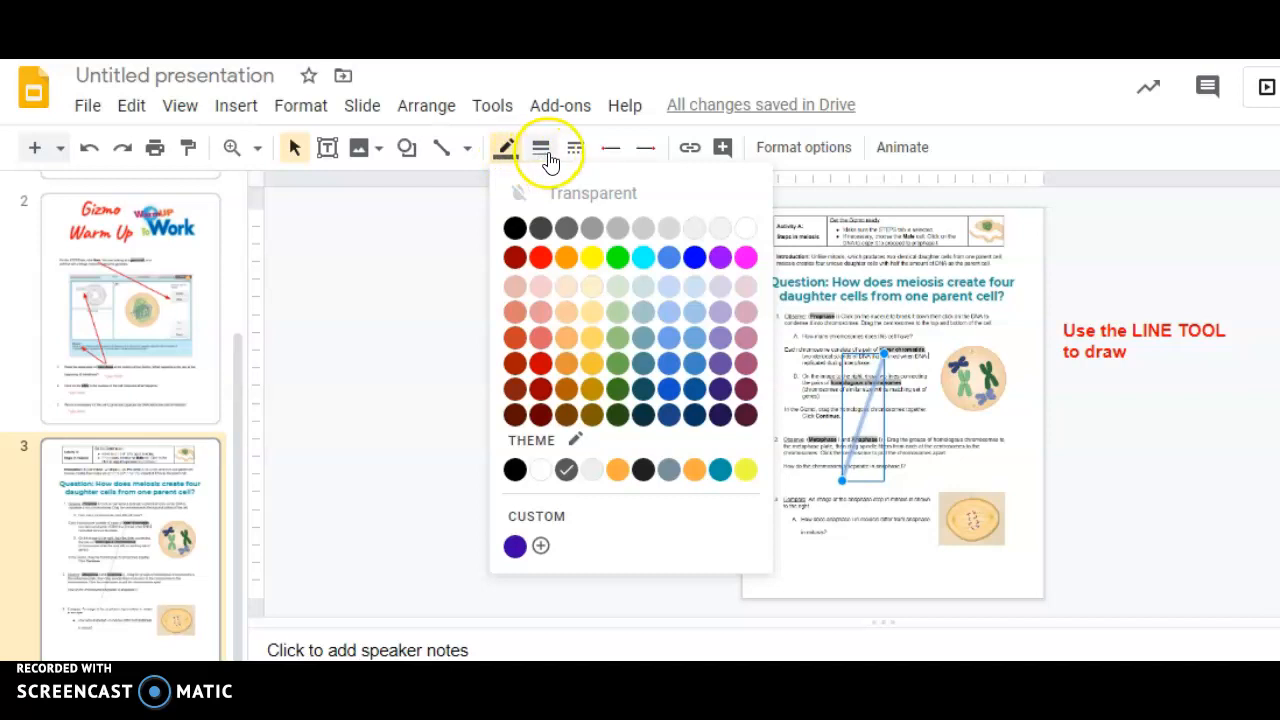
{"action": "left_click", "coordinate": [541, 147]}
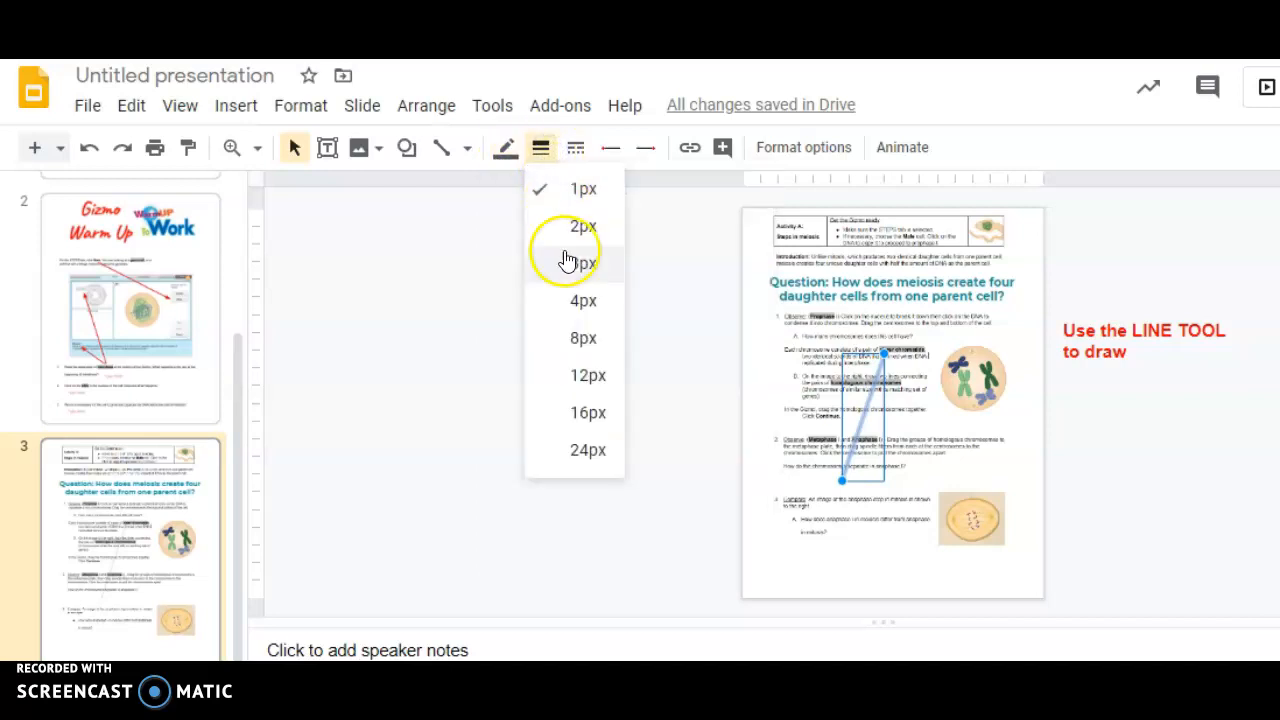
{"action": "left_click", "coordinate": [583, 263]}
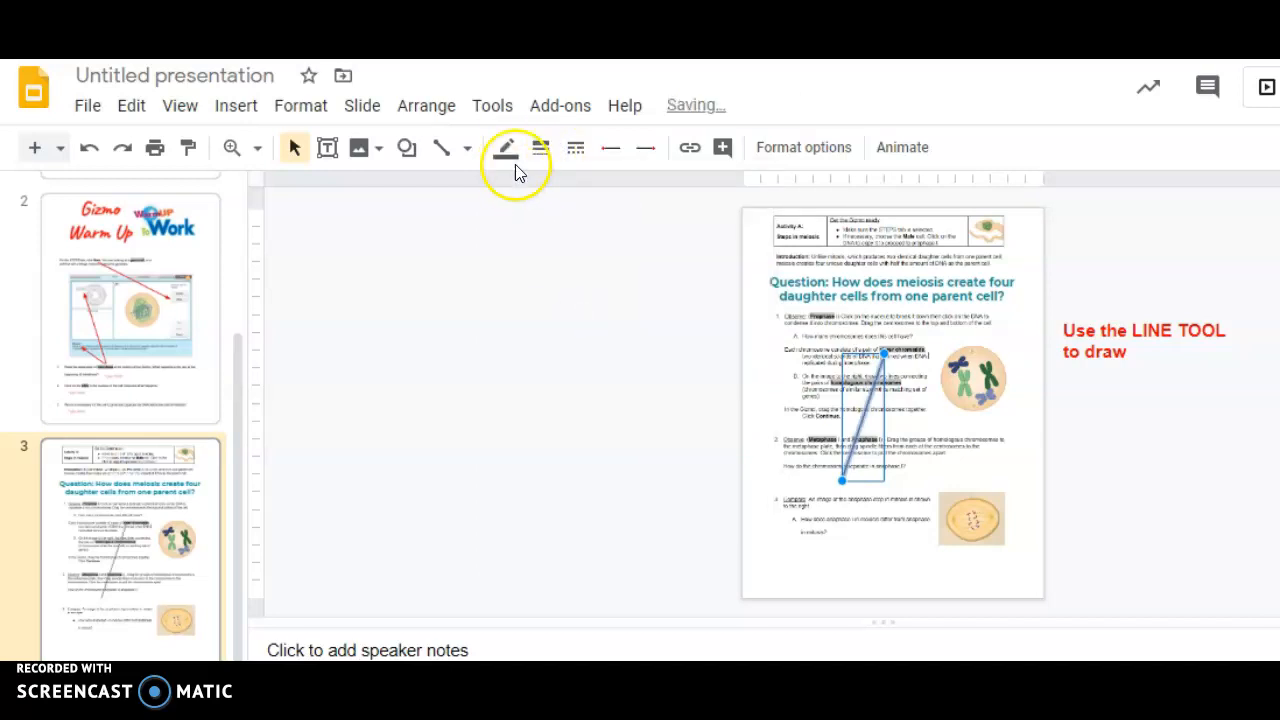
{"action": "left_click", "coordinate": [505, 147]}
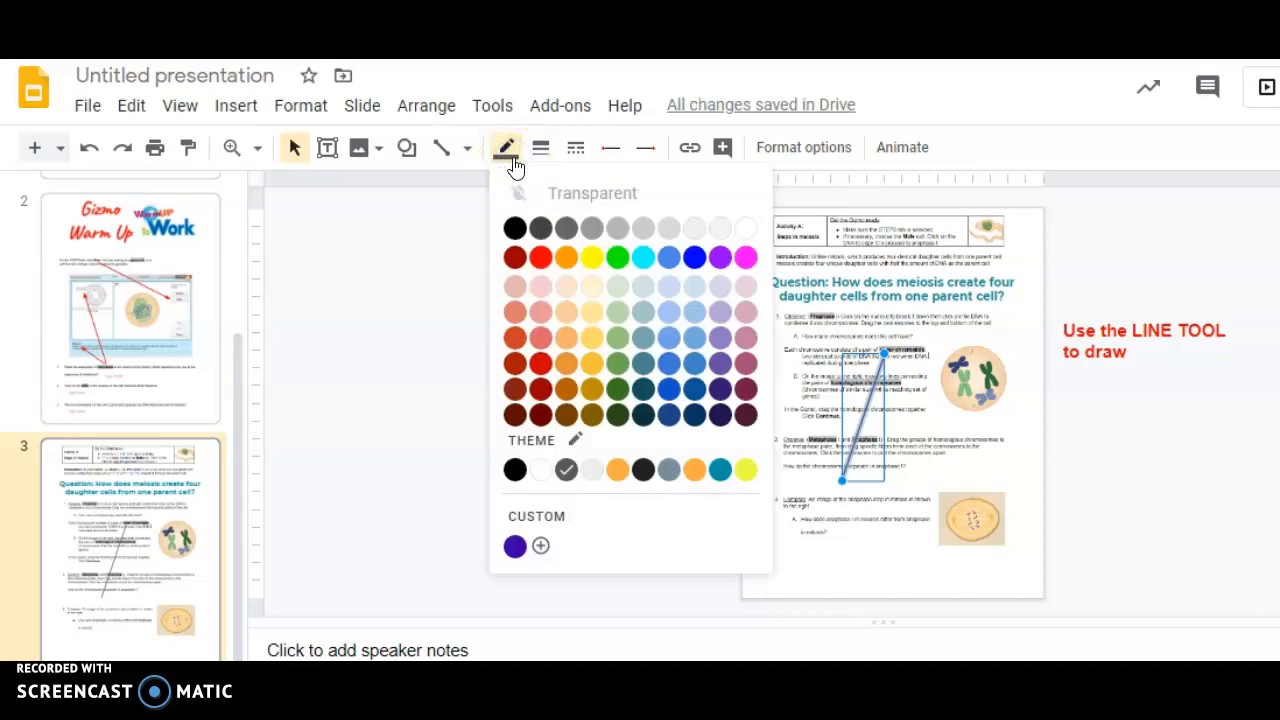
{"action": "left_click", "coordinate": [617, 257]}
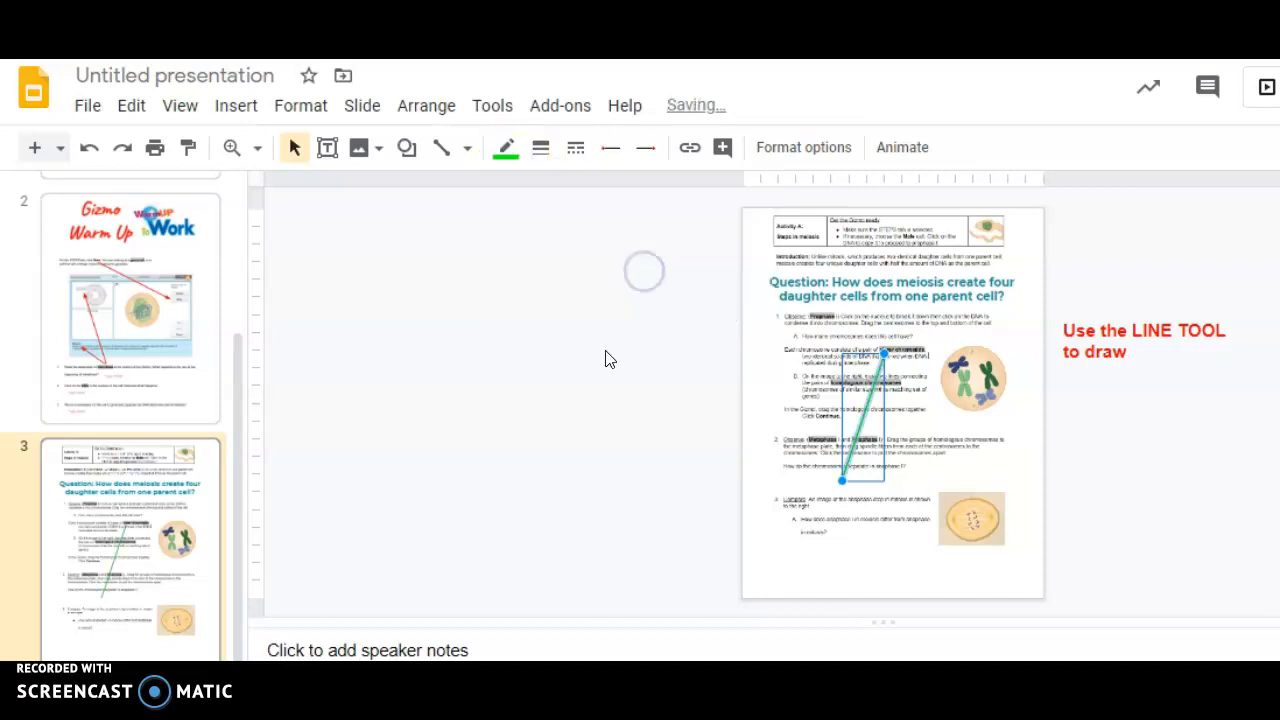